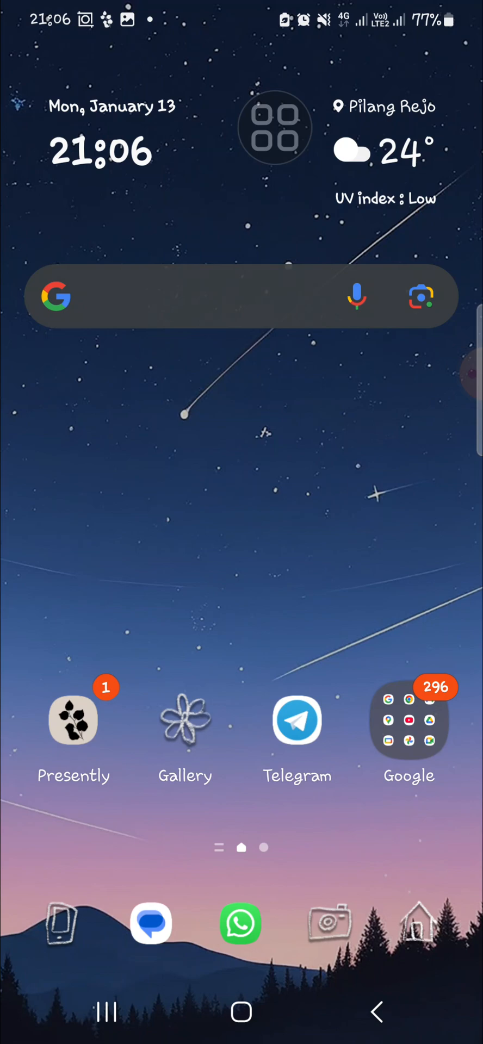
# Swipe the home screen and launch VN Video Editor to its project list.
pyautogui.scroll(3)
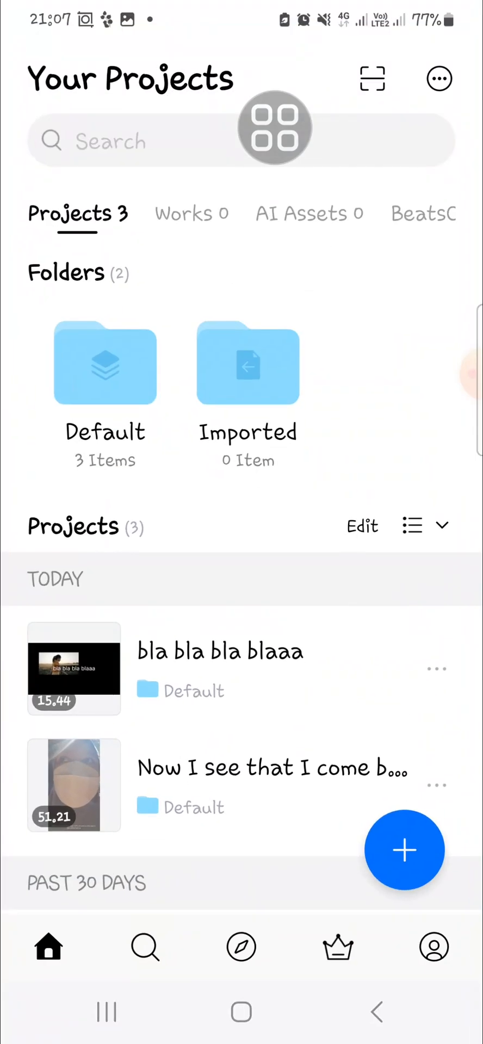
# Start a new project in Video-Based edit mode and reach the footage picker.
pyautogui.click(403, 850)
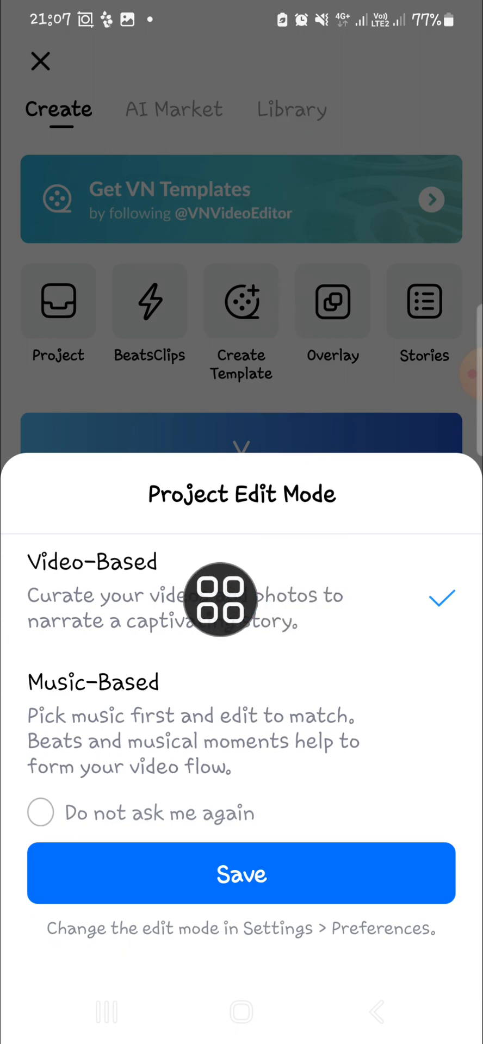
pyautogui.click(241, 873)
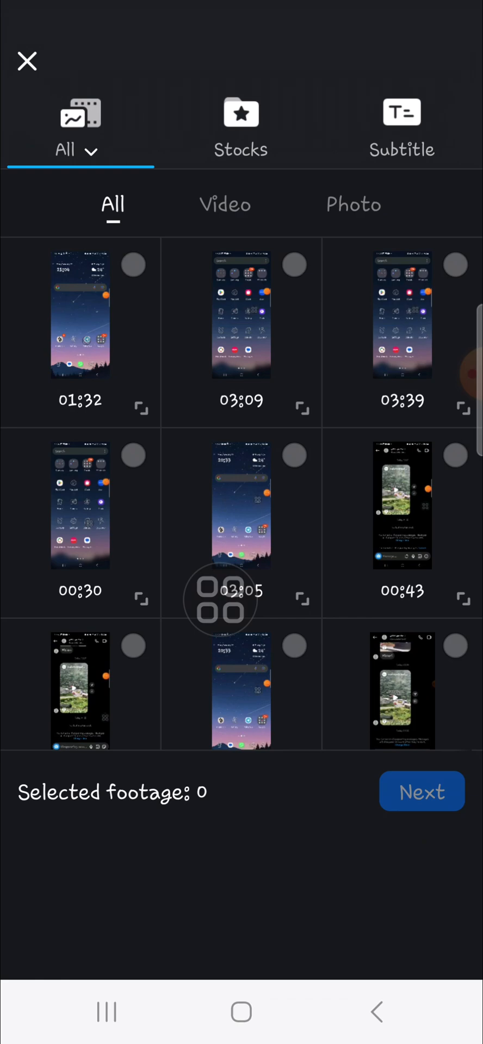
# From the Download album's videos, pick the 00:12 field clip and create the project.
pyautogui.click(76, 129)
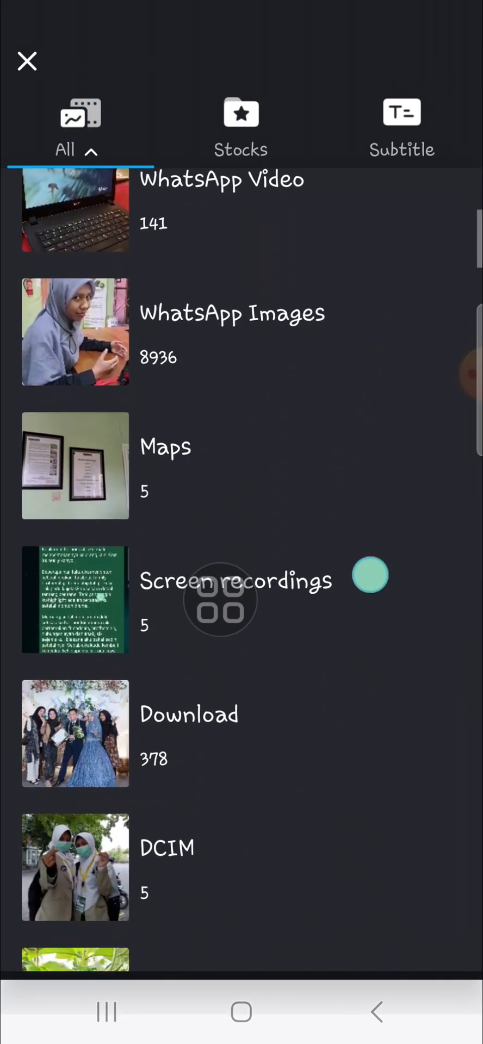
pyautogui.click(188, 714)
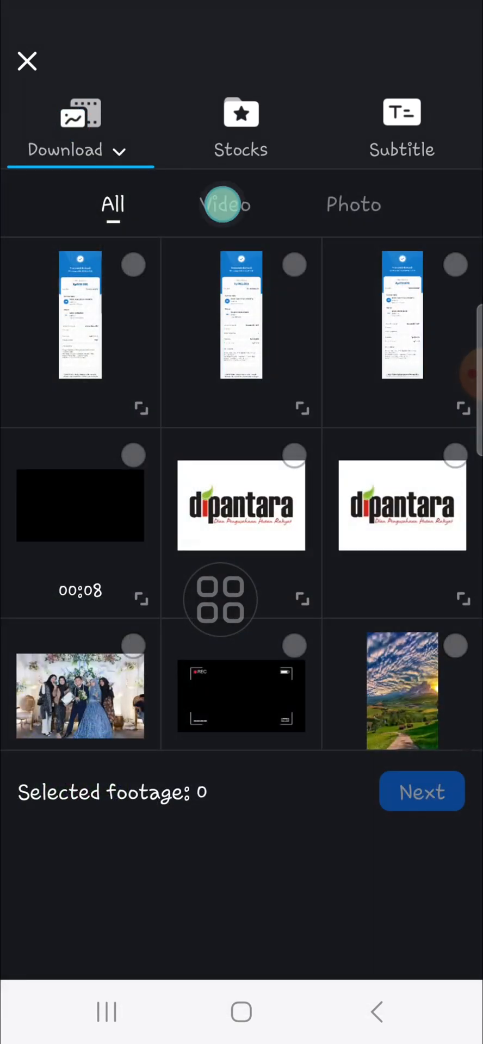
pyautogui.click(224, 204)
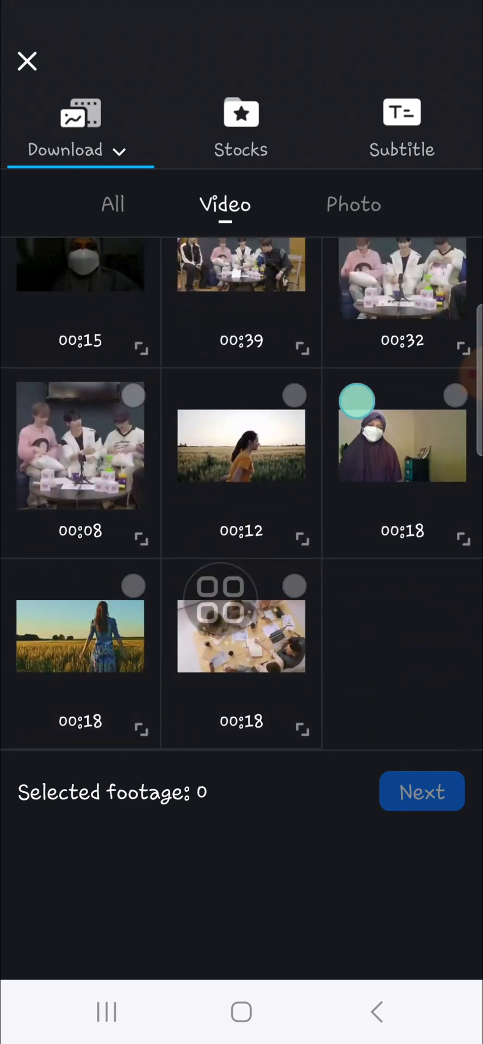
pyautogui.click(241, 445)
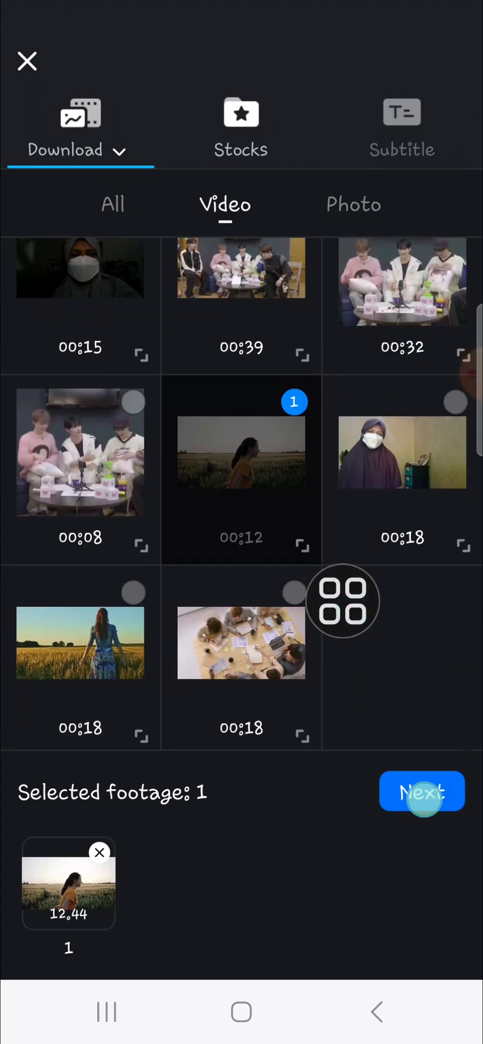
pyautogui.click(420, 791)
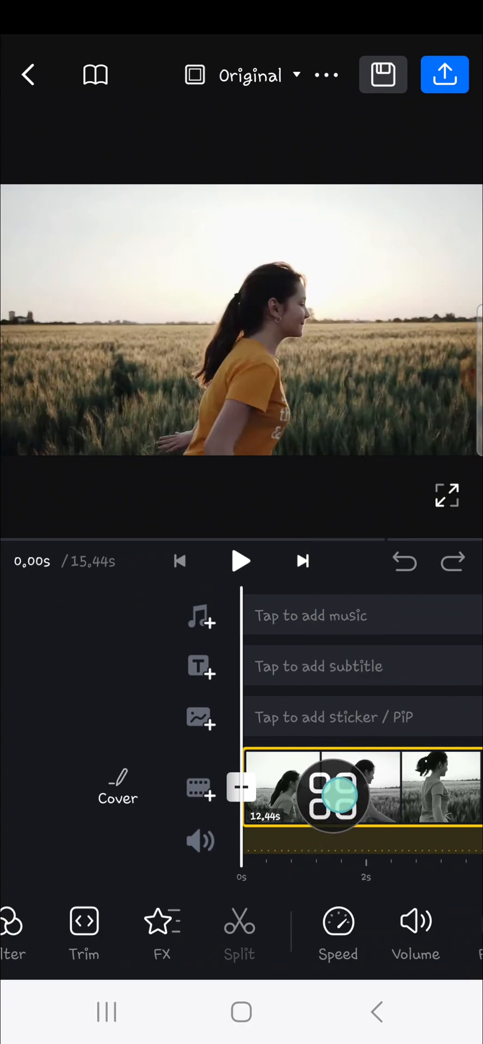
# Play the clip preview, then bring up the Add Footage overlay choices.
pyautogui.click(240, 561)
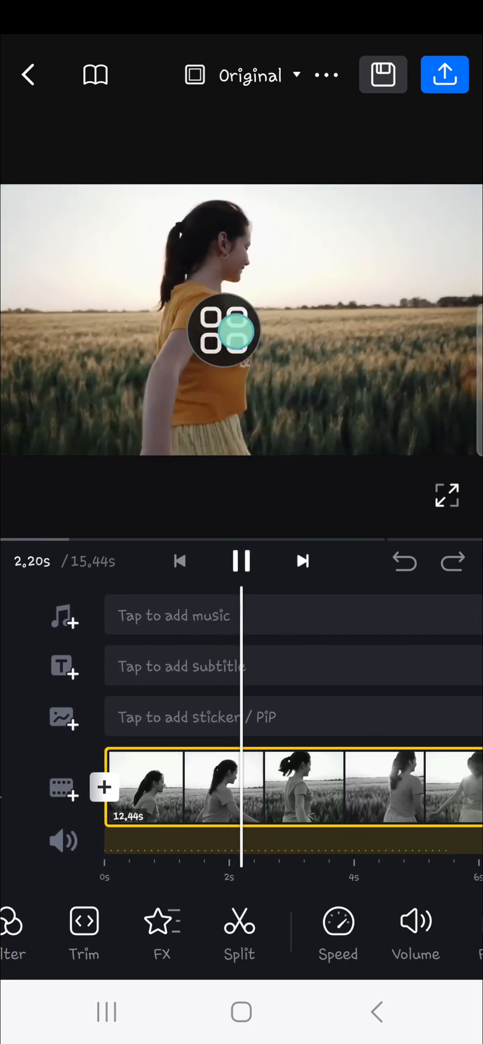
pyautogui.click(239, 561)
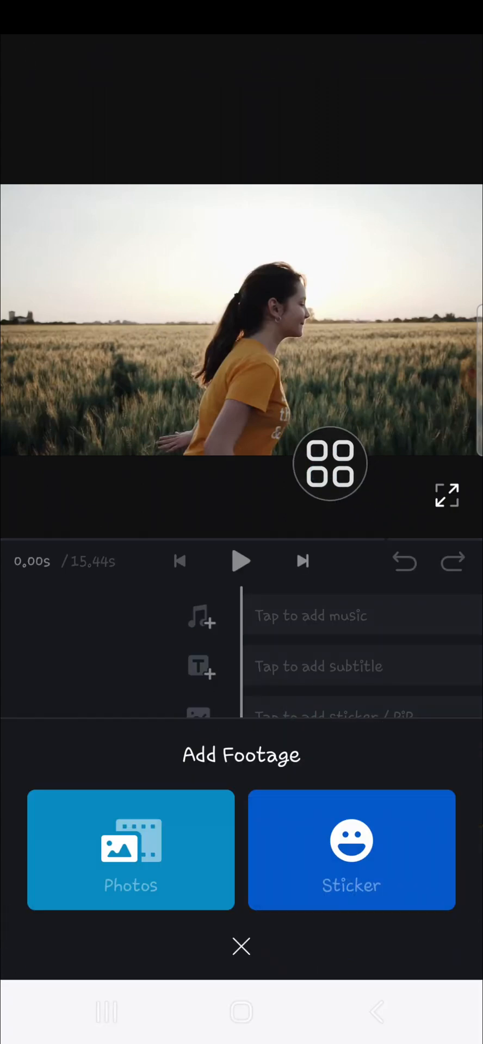
# Add the same field video from Photos as a PiP overlay above the main clip.
pyautogui.click(130, 850)
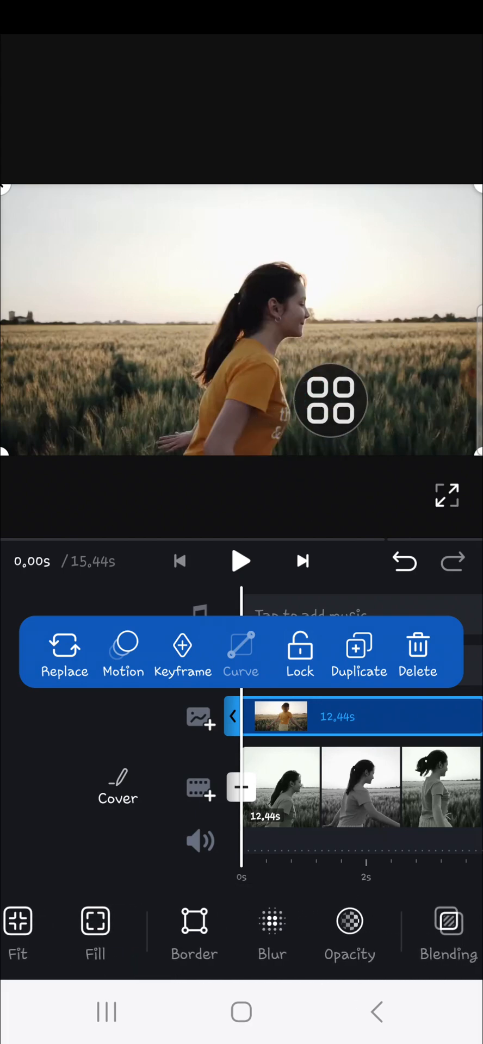
# Apply a Basic blur to the overlay at the maximum strength of 100.
pyautogui.click(271, 932)
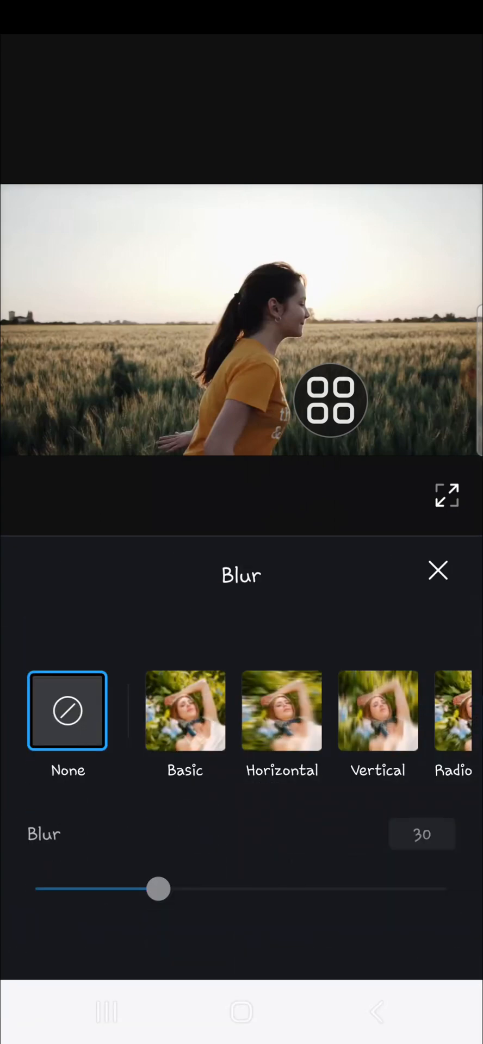
pyautogui.hscroll(-3)
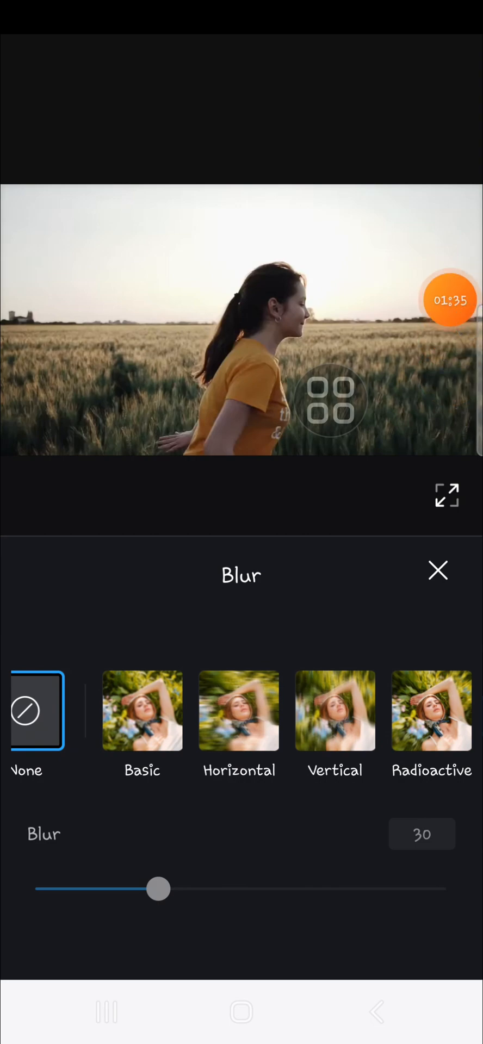
pyautogui.click(142, 710)
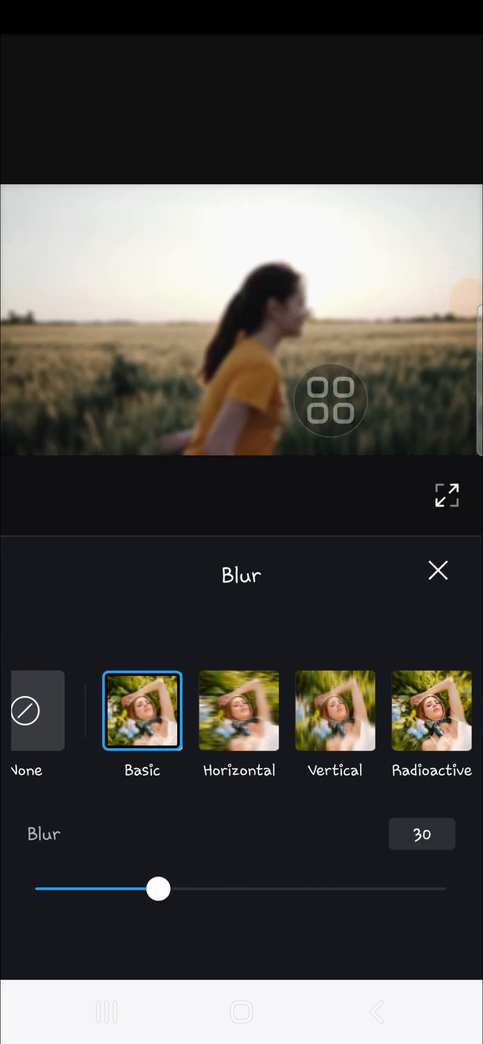
pyautogui.moveTo(157, 887); pyautogui.dragTo(289, 888)
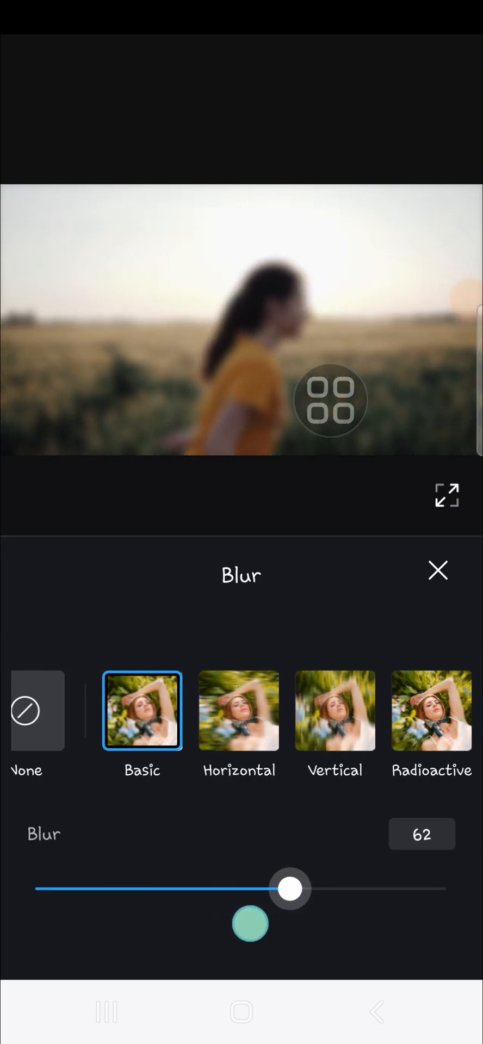
pyautogui.moveTo(290, 887); pyautogui.dragTo(273, 887)
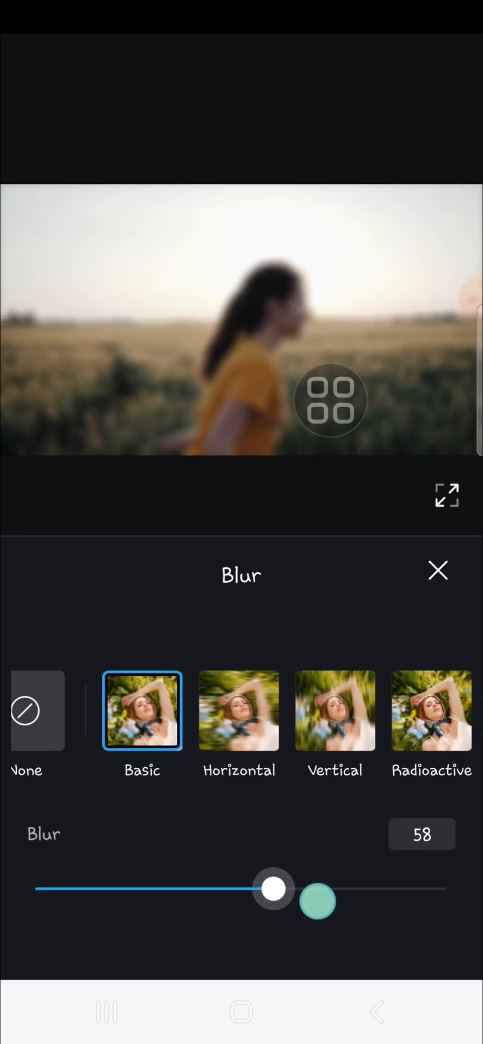
pyautogui.moveTo(274, 889); pyautogui.dragTo(437, 889)
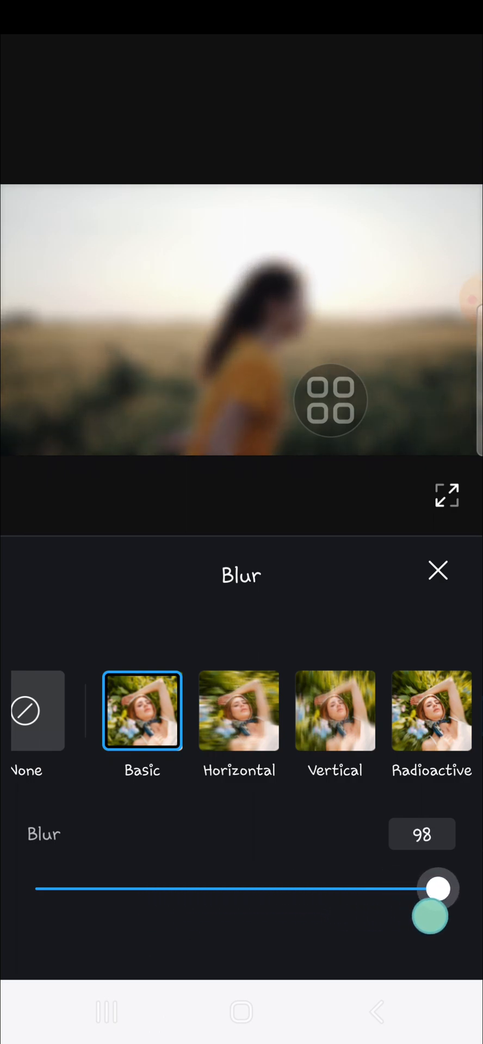
pyautogui.moveTo(436, 888); pyautogui.dragTo(460, 888)
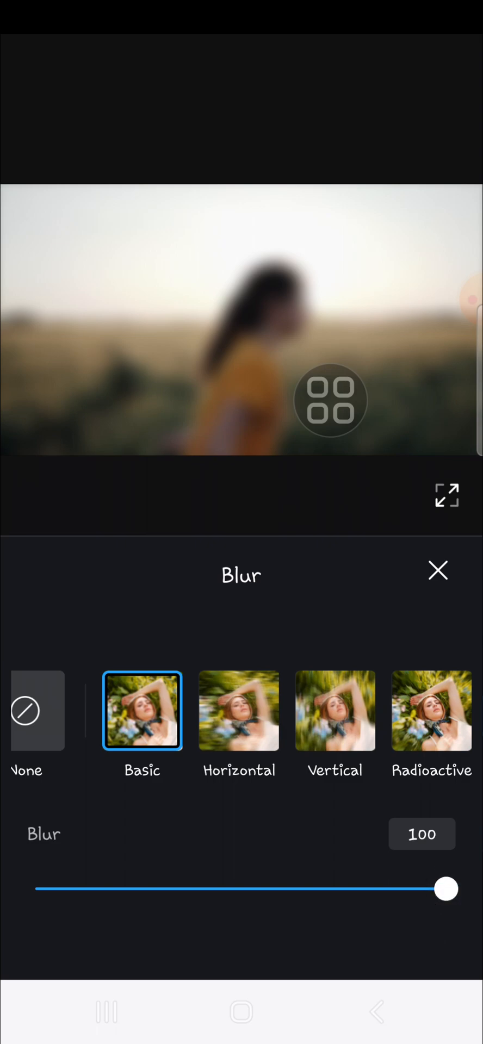
pyautogui.click(437, 570)
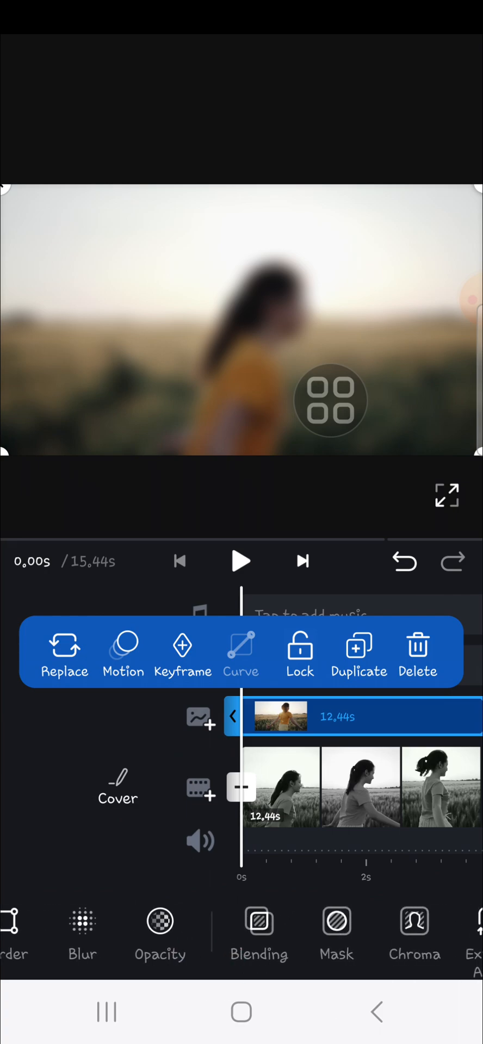
# Add a Radial mask, shrink and centre it over the girl's face, and record a keyframe.
pyautogui.click(335, 937)
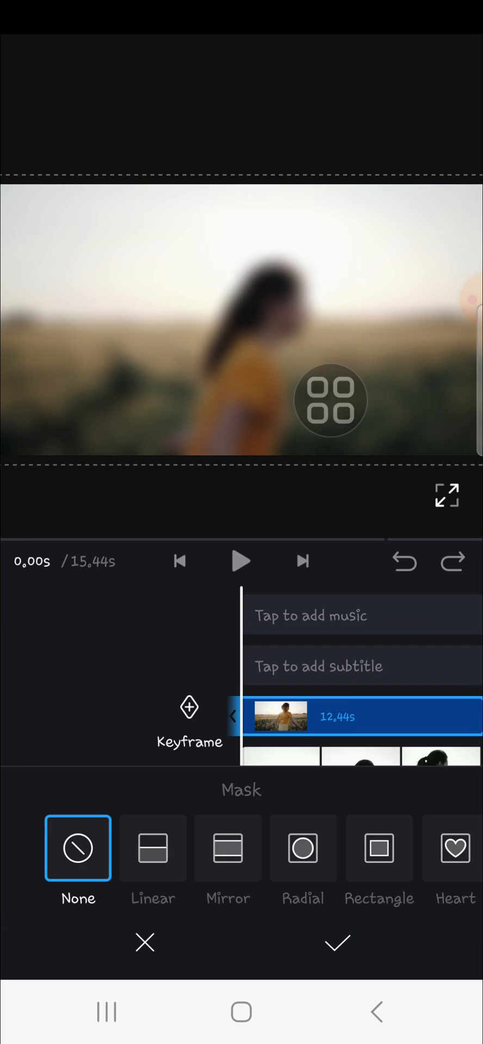
pyautogui.click(302, 847)
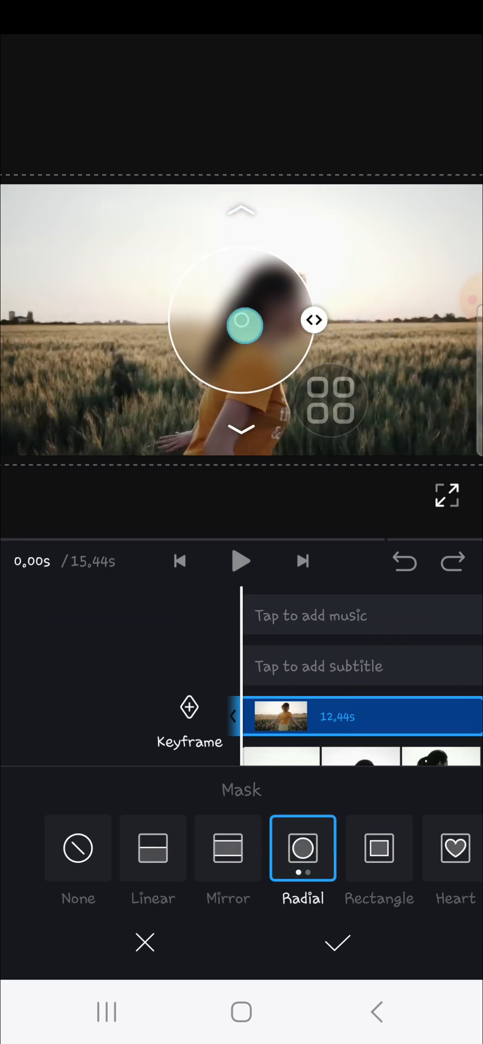
pyautogui.moveTo(242, 323); pyautogui.dragTo(277, 296)
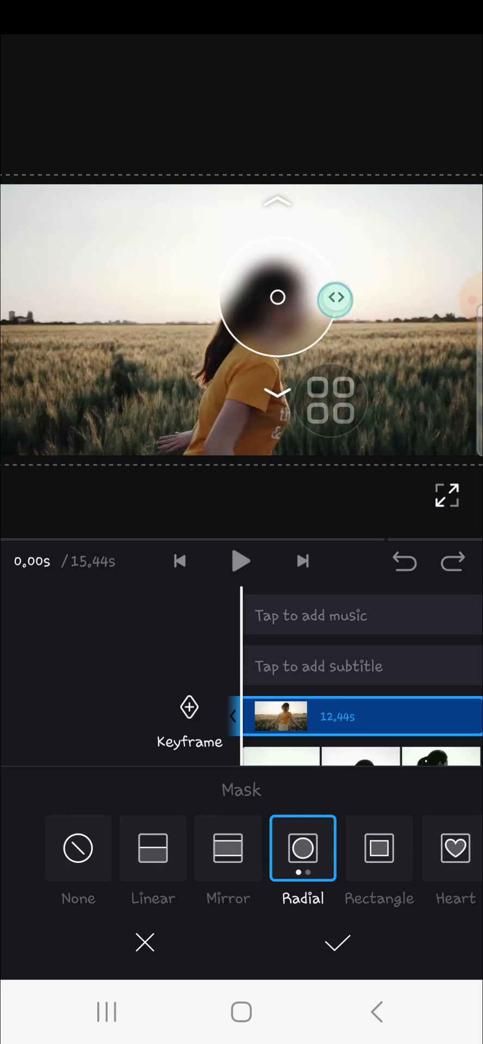
pyautogui.moveTo(278, 297); pyautogui.dragTo(294, 262)
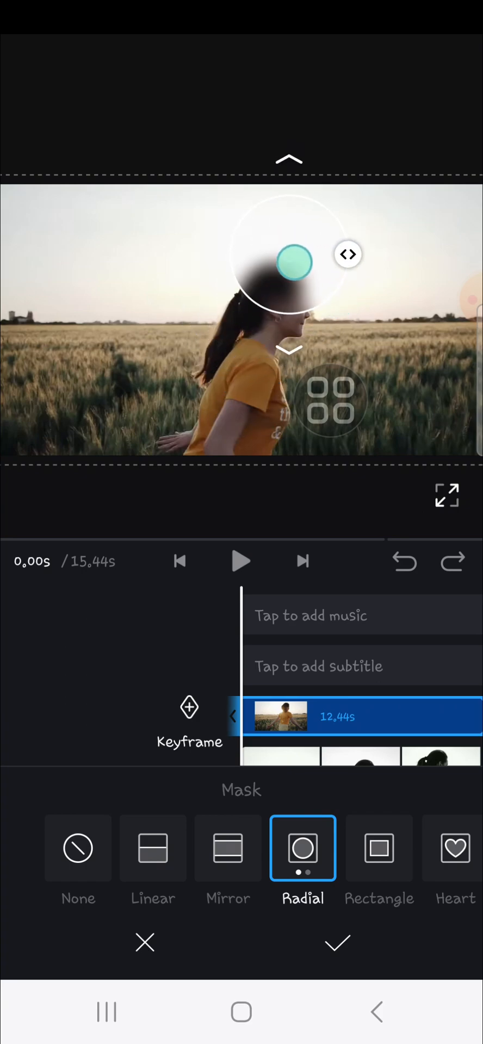
pyautogui.moveTo(295, 262); pyautogui.dragTo(288, 308)
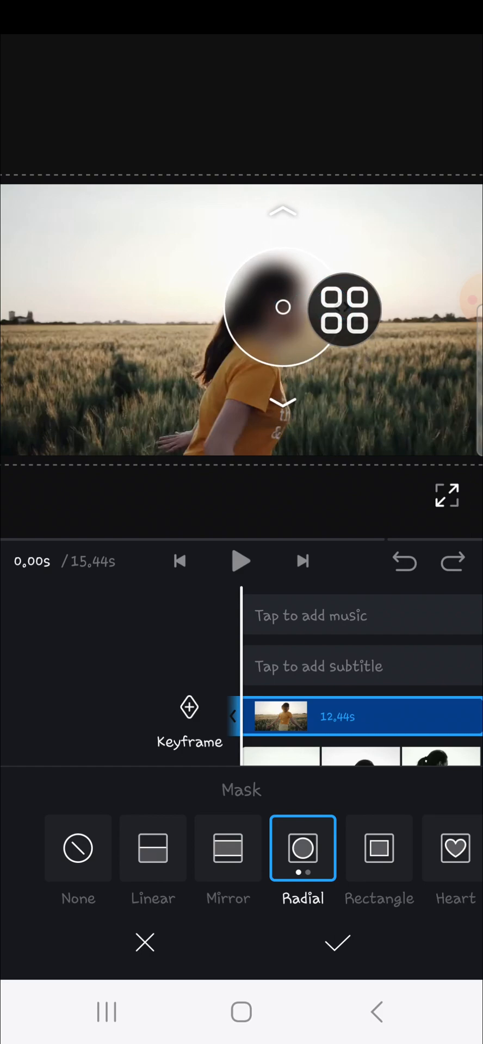
pyautogui.click(344, 309)
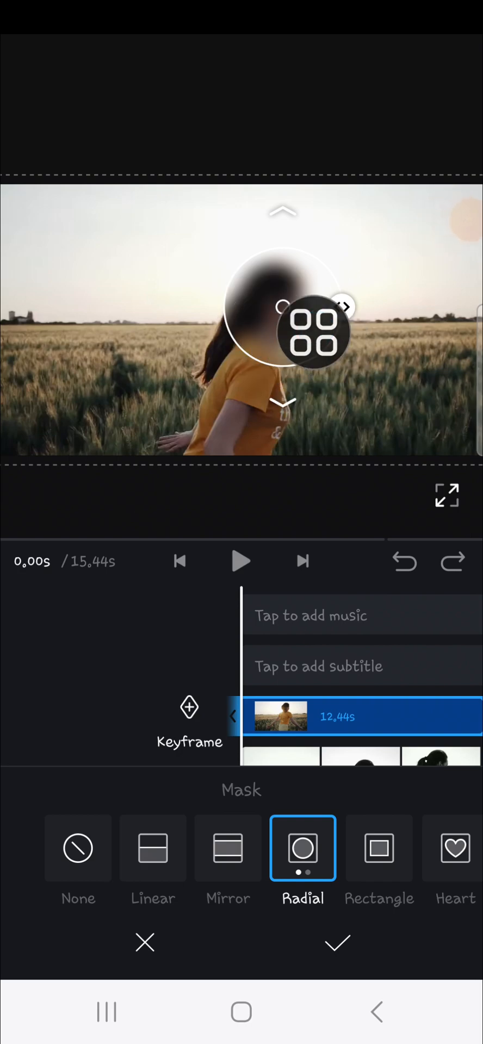
# At later moments around 3.85 s and beyond, reposition the mask on her face, then apply it.
pyautogui.moveTo(313, 332); pyautogui.dragTo(180, 719)
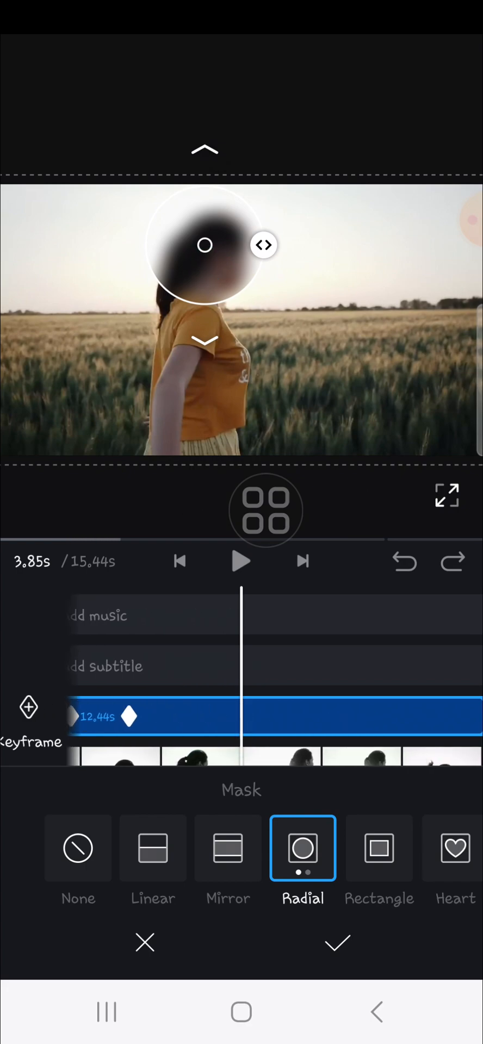
pyautogui.moveTo(204, 245); pyautogui.dragTo(319, 245)
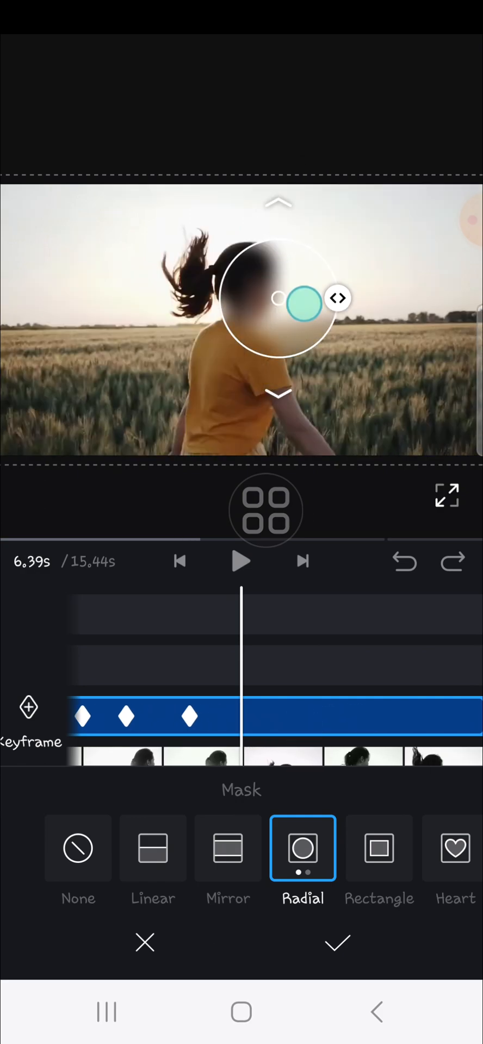
pyautogui.moveTo(303, 298); pyautogui.dragTo(244, 276)
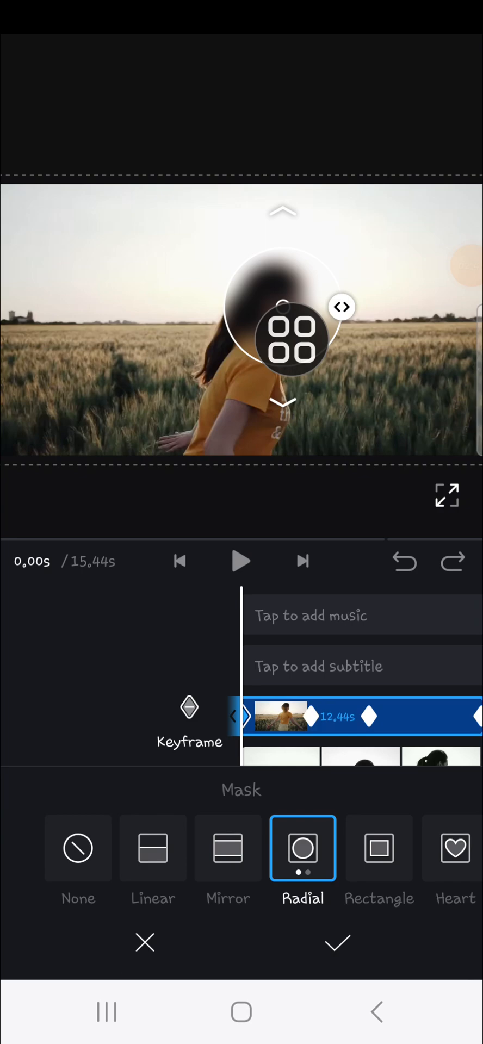
pyautogui.click(337, 942)
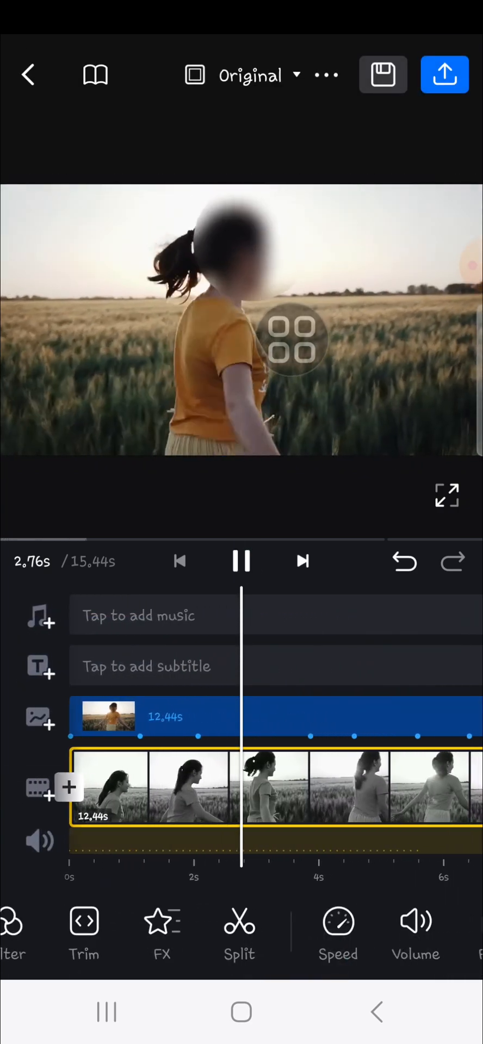
pyautogui.click(240, 561)
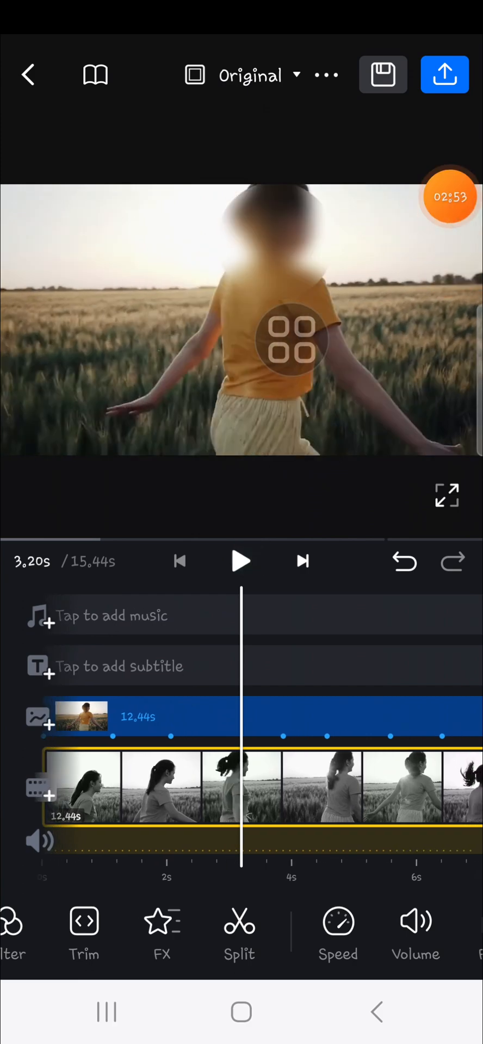